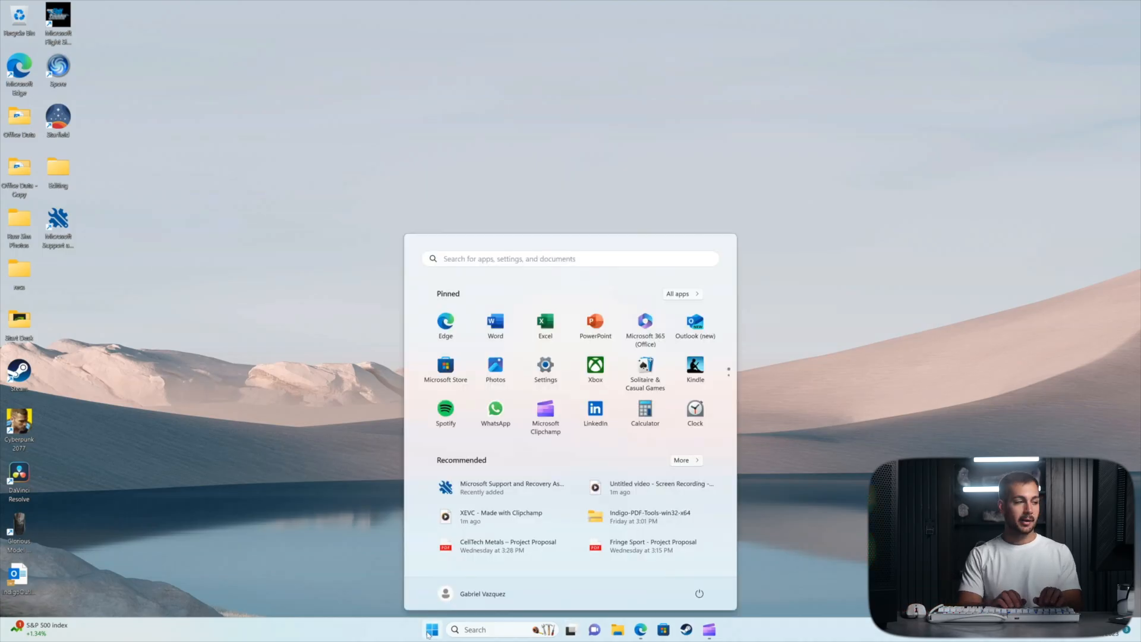
Search Start for cmd and launch Command Prompt as administrator.
type("cmd")
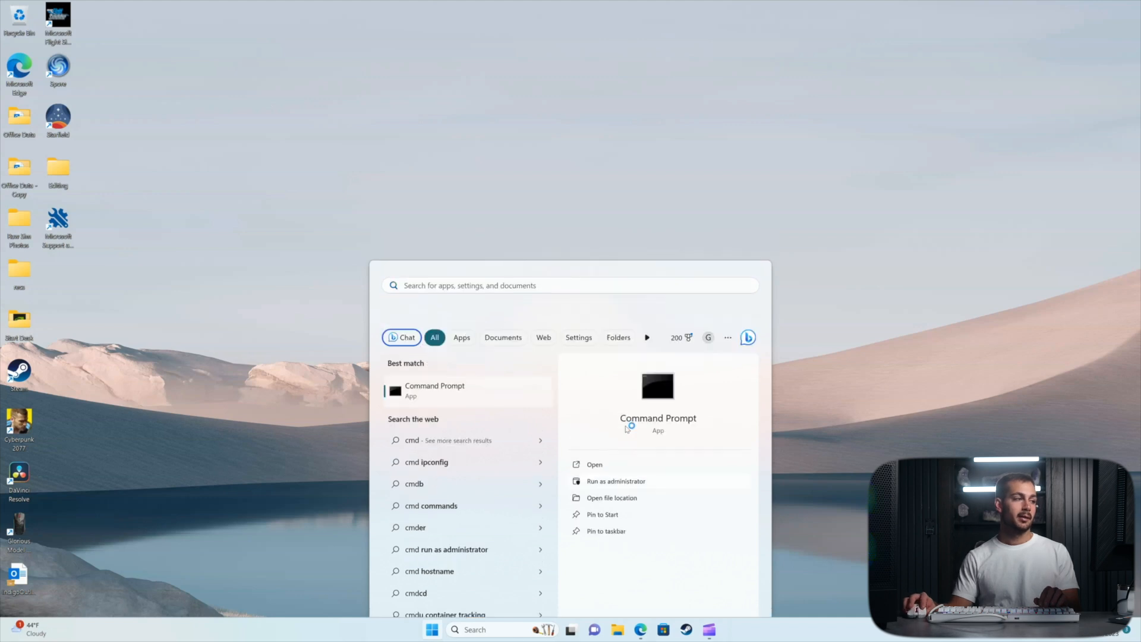
left_click(615, 481)
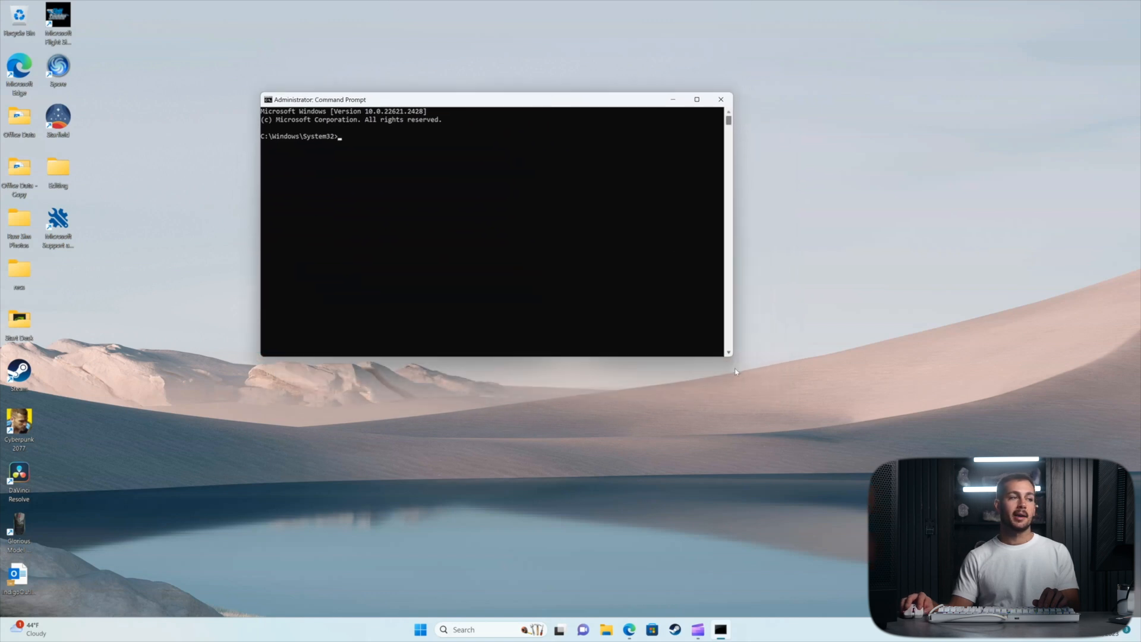
mouse_move(730, 354)
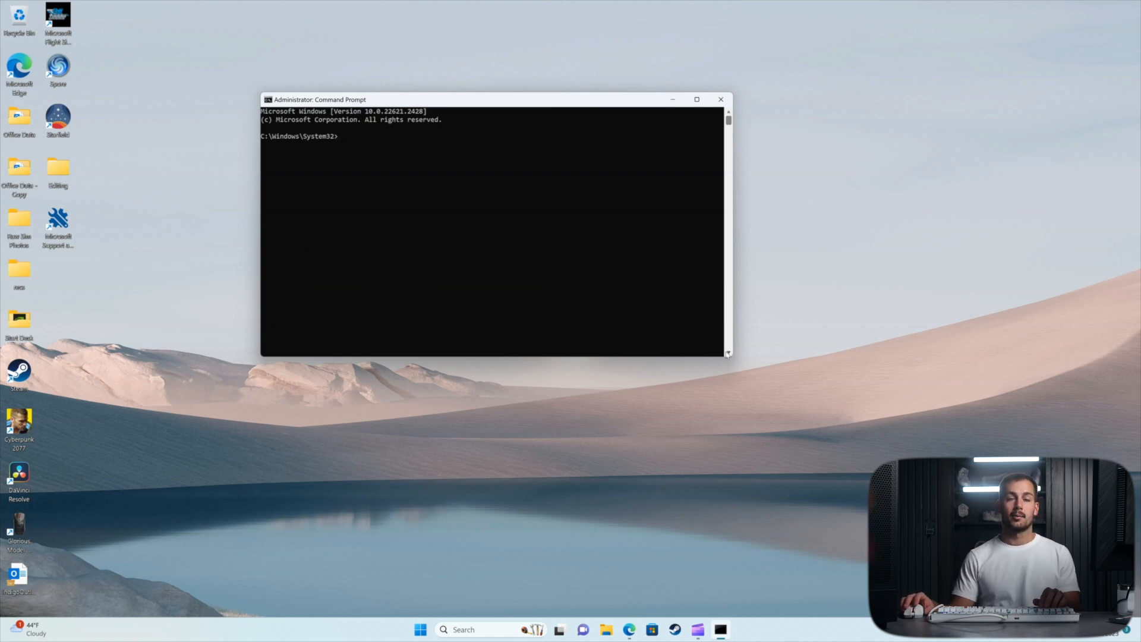
mouse_move(706, 246)
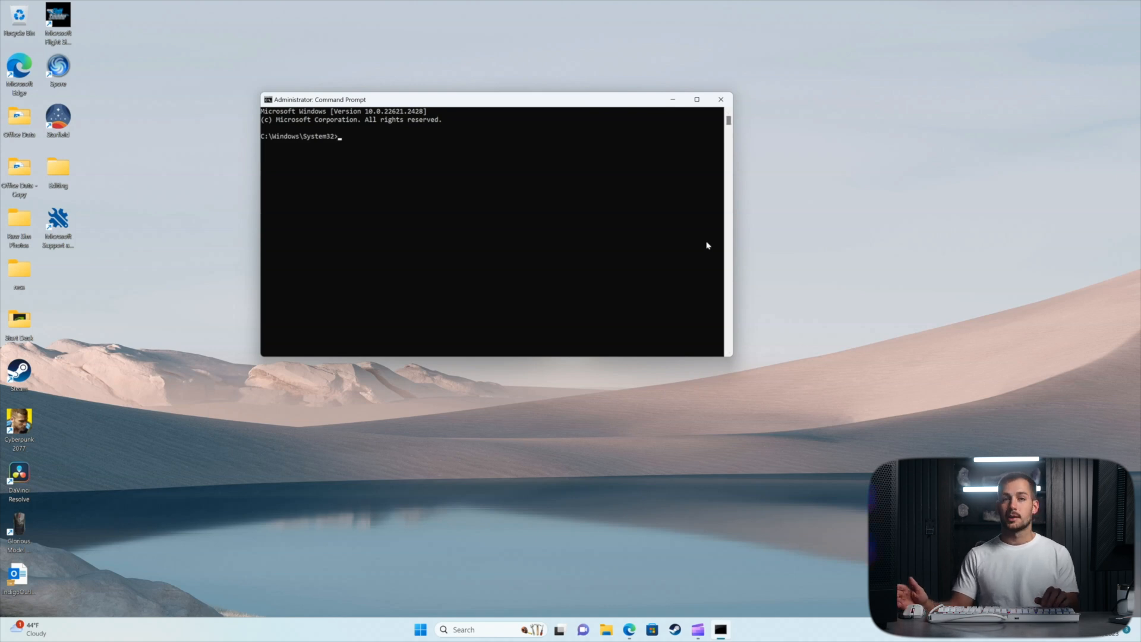
mouse_move(762, 179)
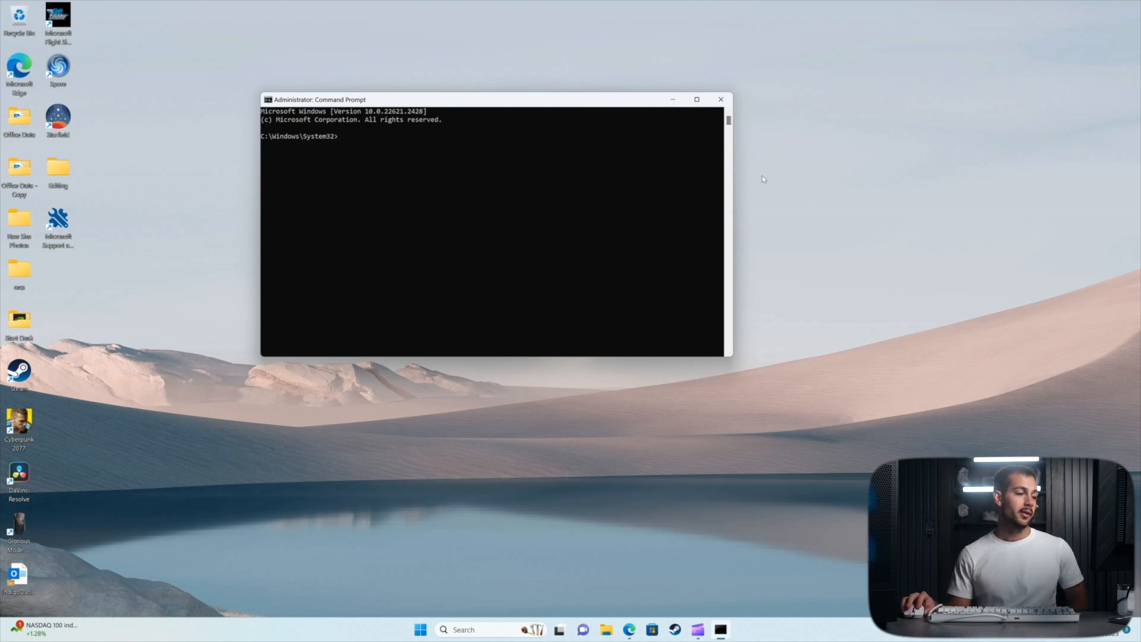
mouse_move(713, 498)
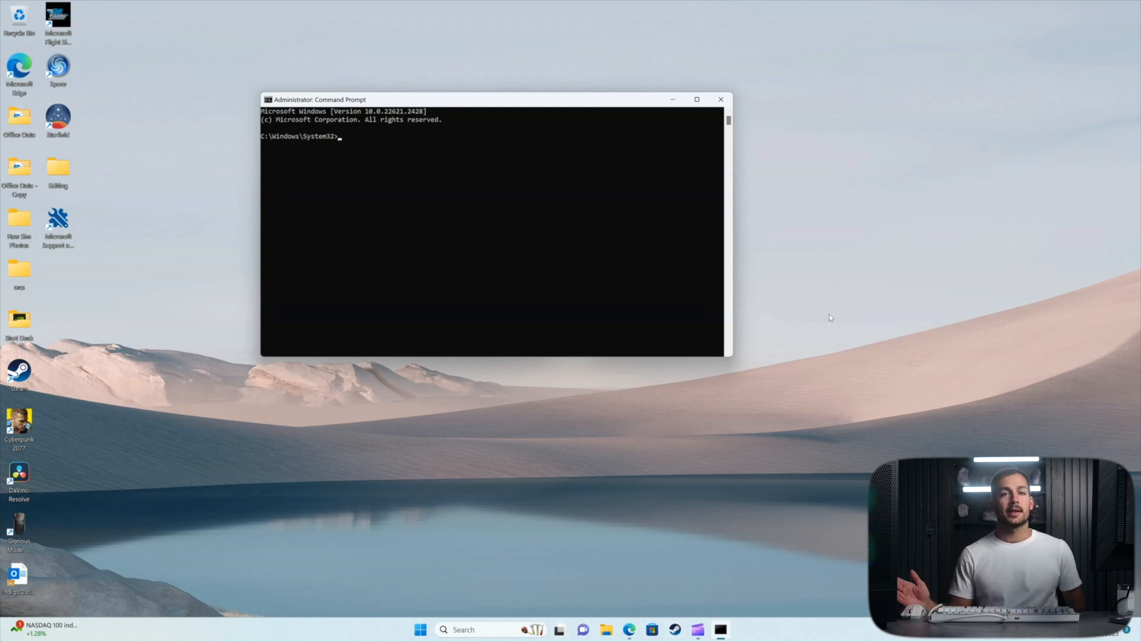
mouse_move(885, 304)
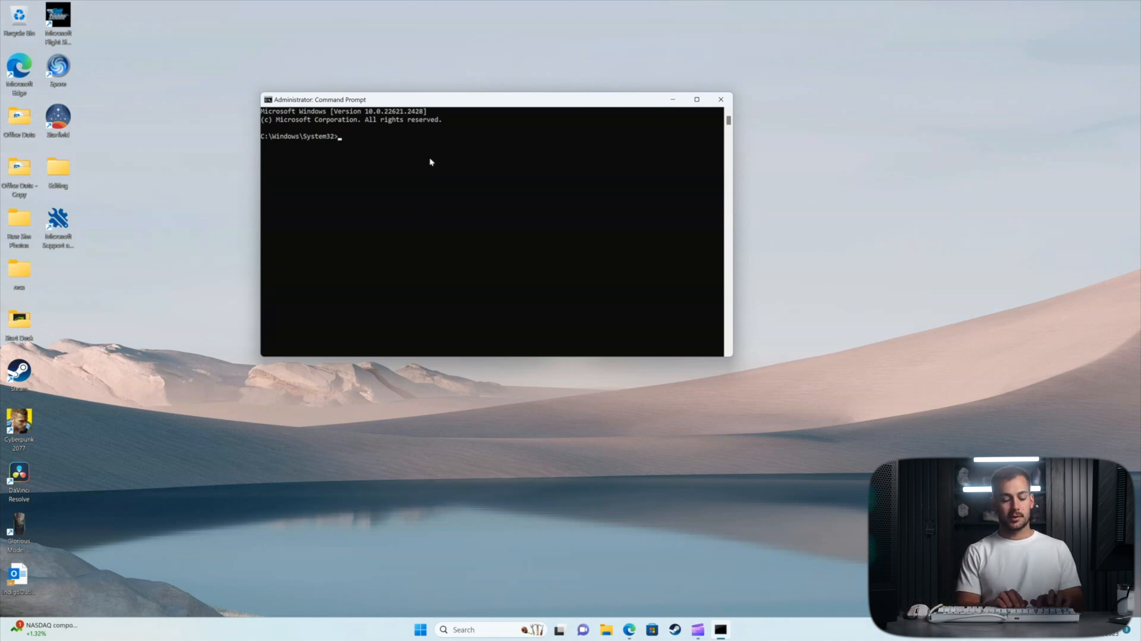
Run netsh TCP tweaks: heuristics disabled, autotuninglevel=disabled, rss=enabled.
type("netsh int tcp set heuristics disabled")
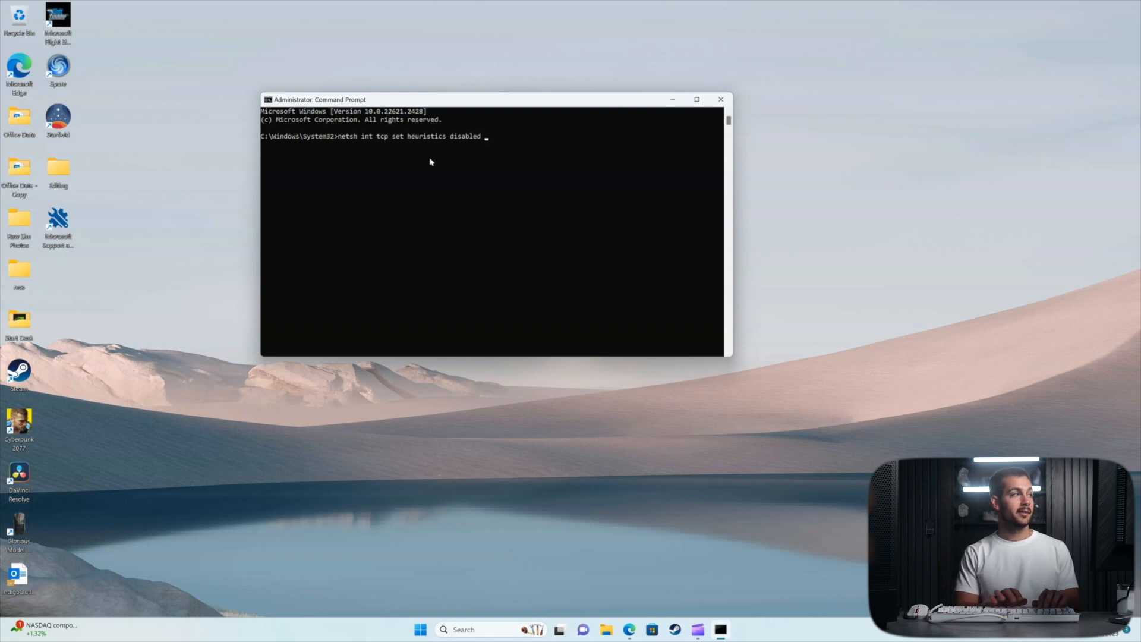
key("Return")
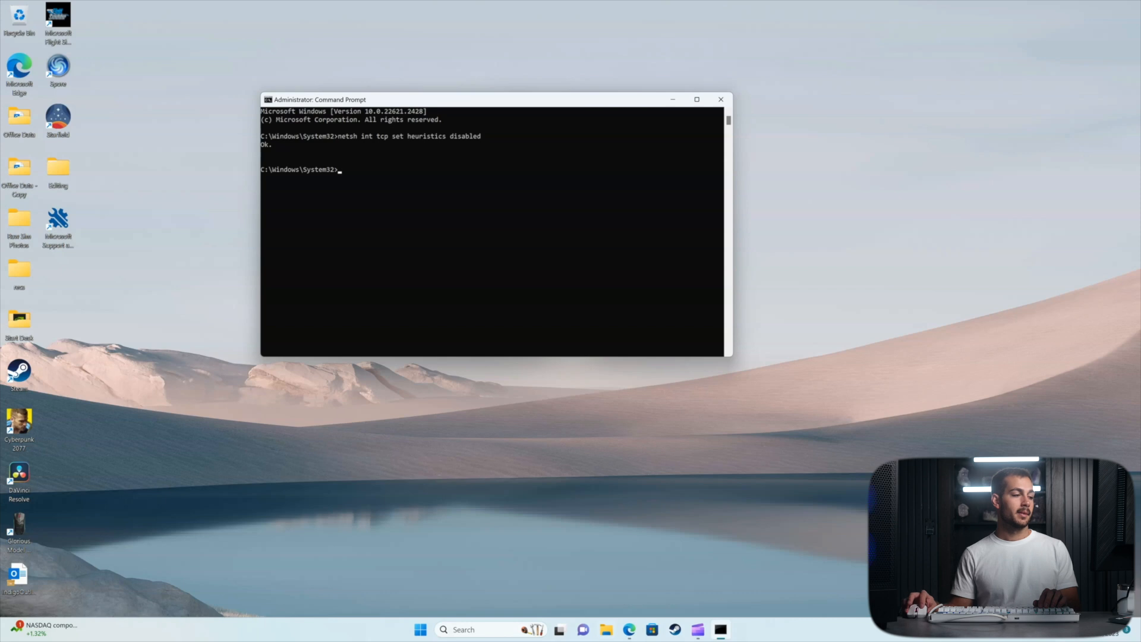
mouse_move(283, 184)
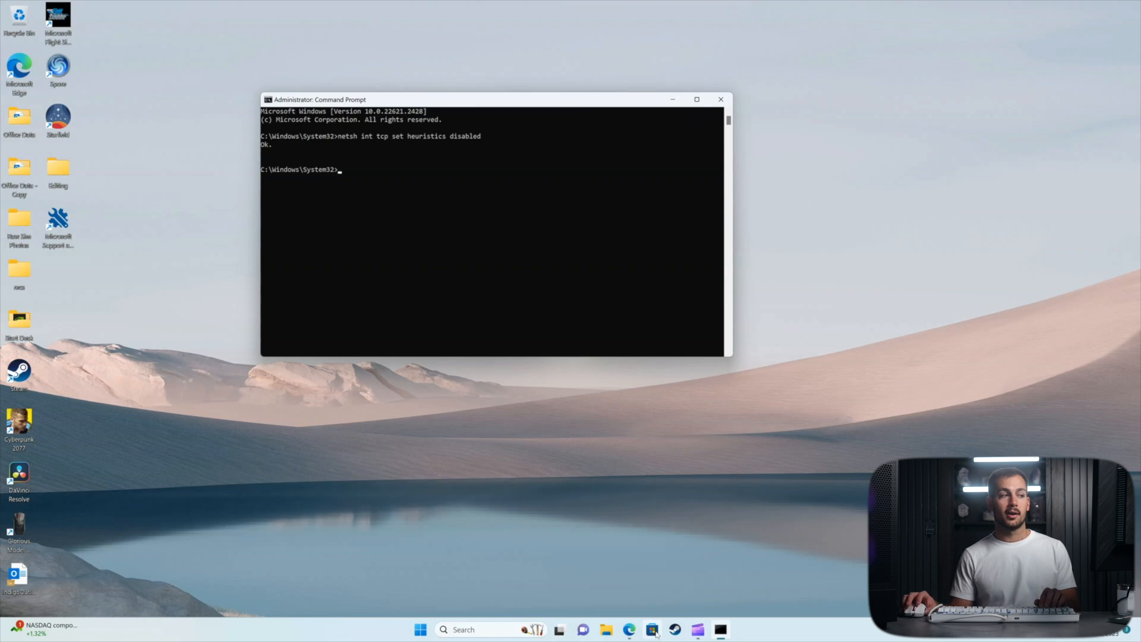
mouse_move(355, 179)
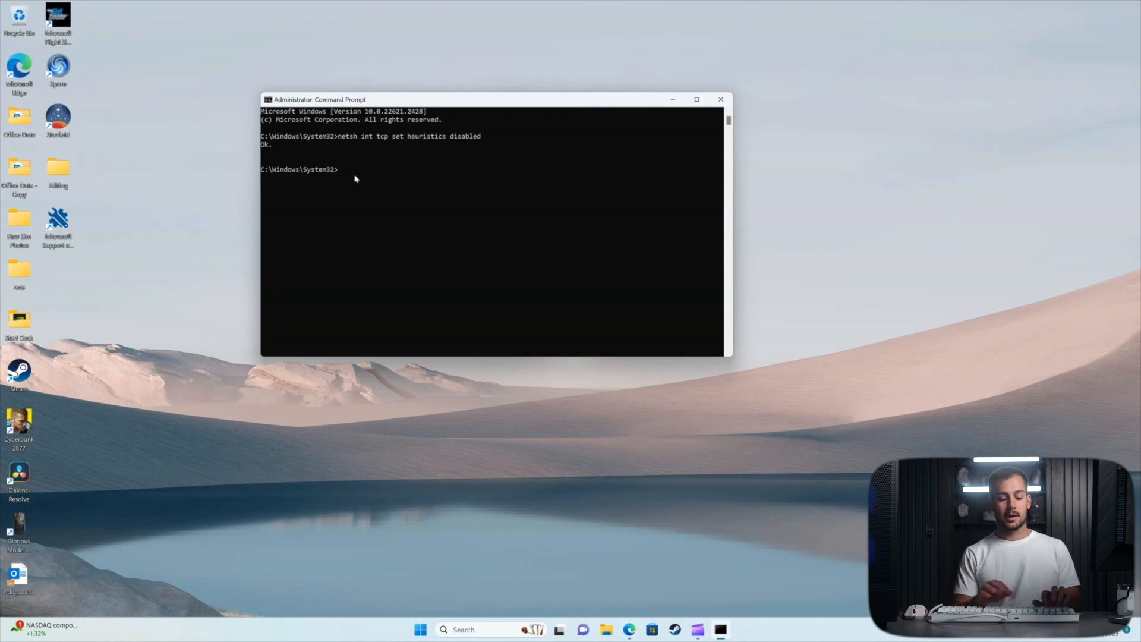
type("netsh int tcp set global autotuninglevel=disabled")
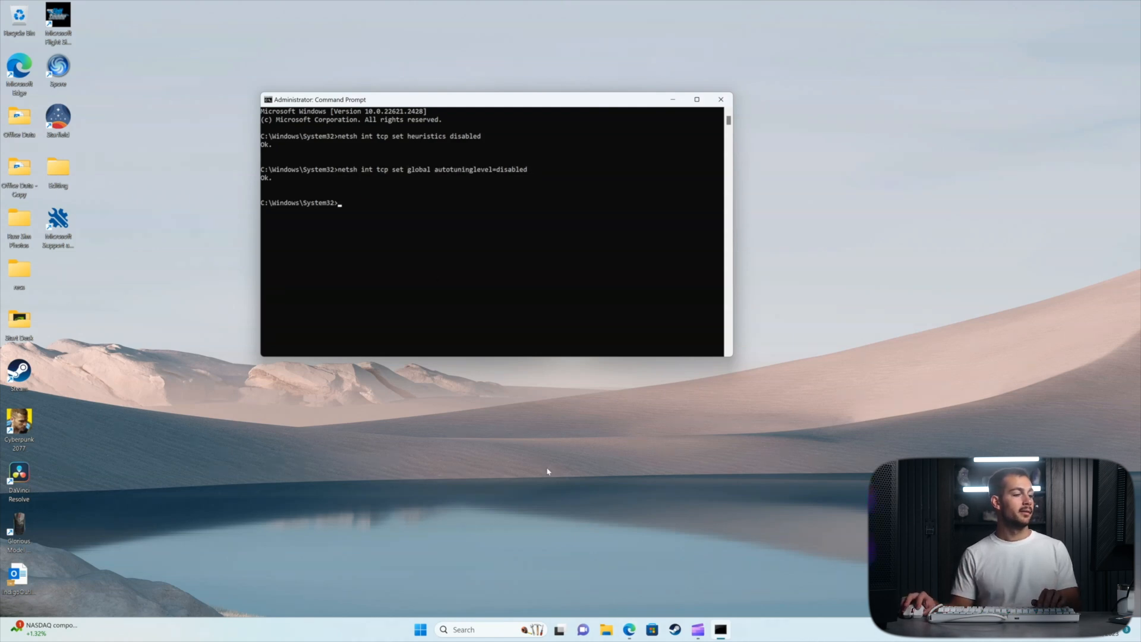
mouse_move(437, 201)
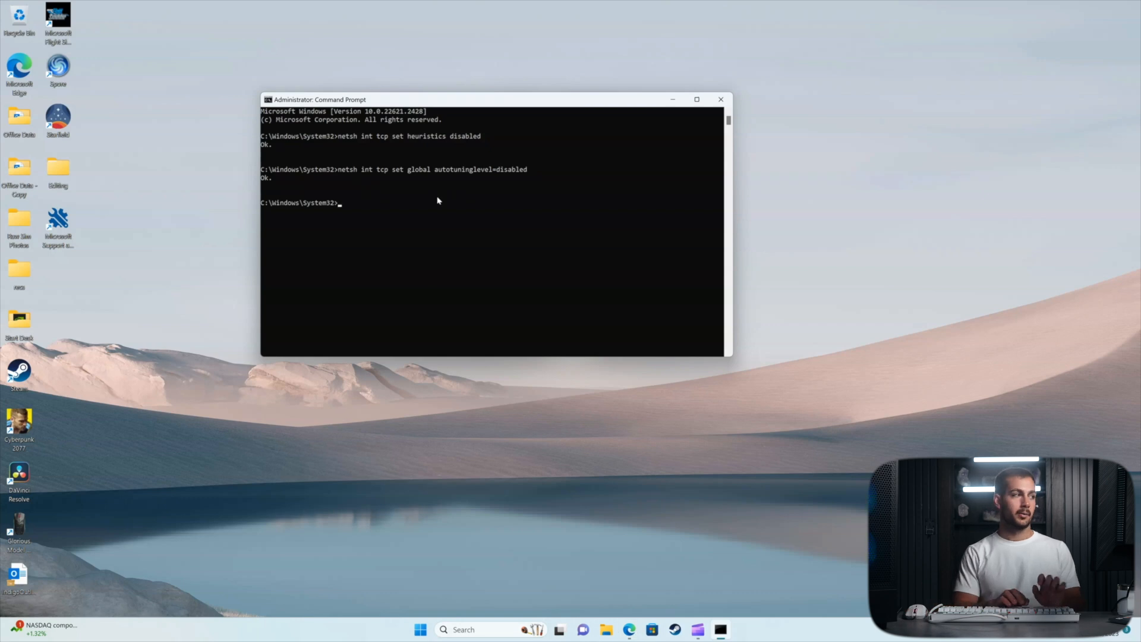
type("netsh int tcp set global rss=enabled")
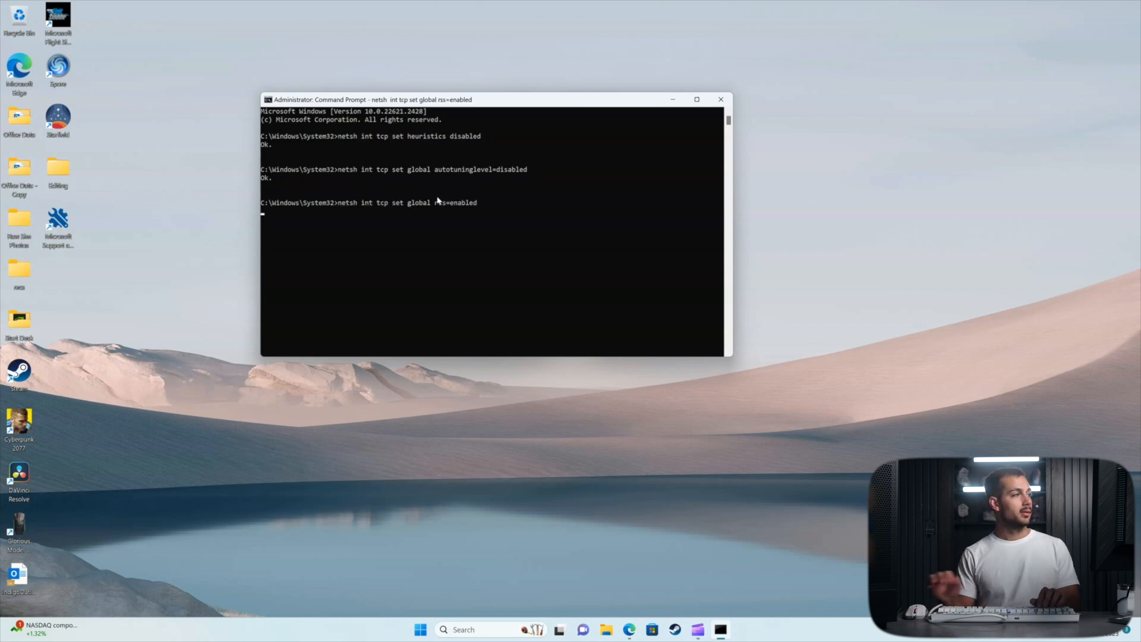
key("Return")
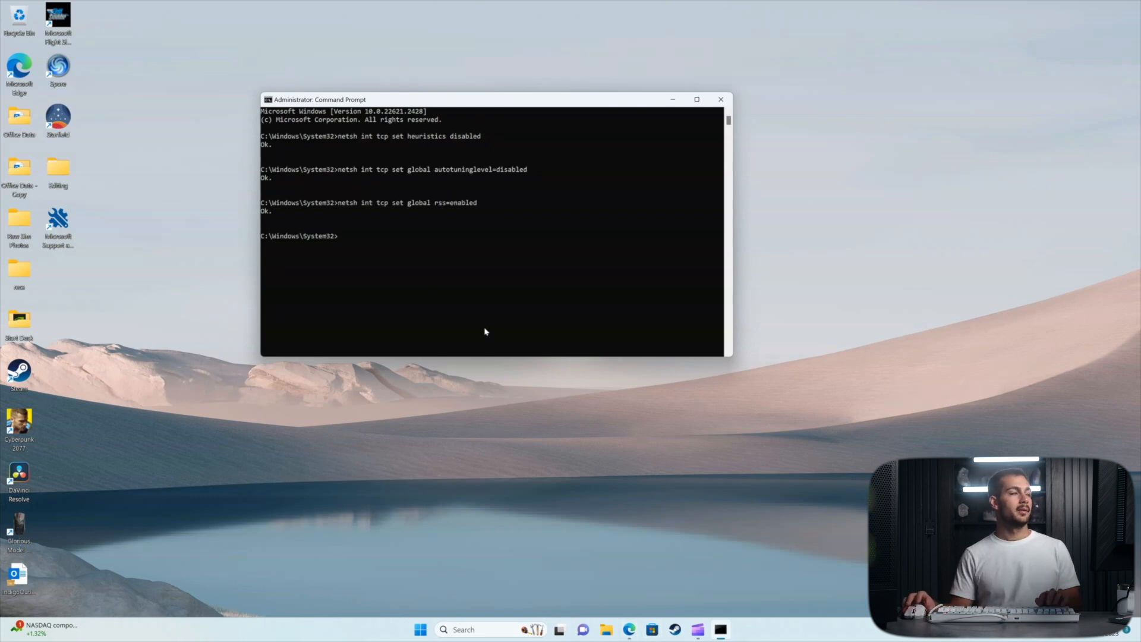
Run 'netsh winsock' to list its options, then reset the IP stack with 'netsh int ip reset'.
type("netsh winsock")
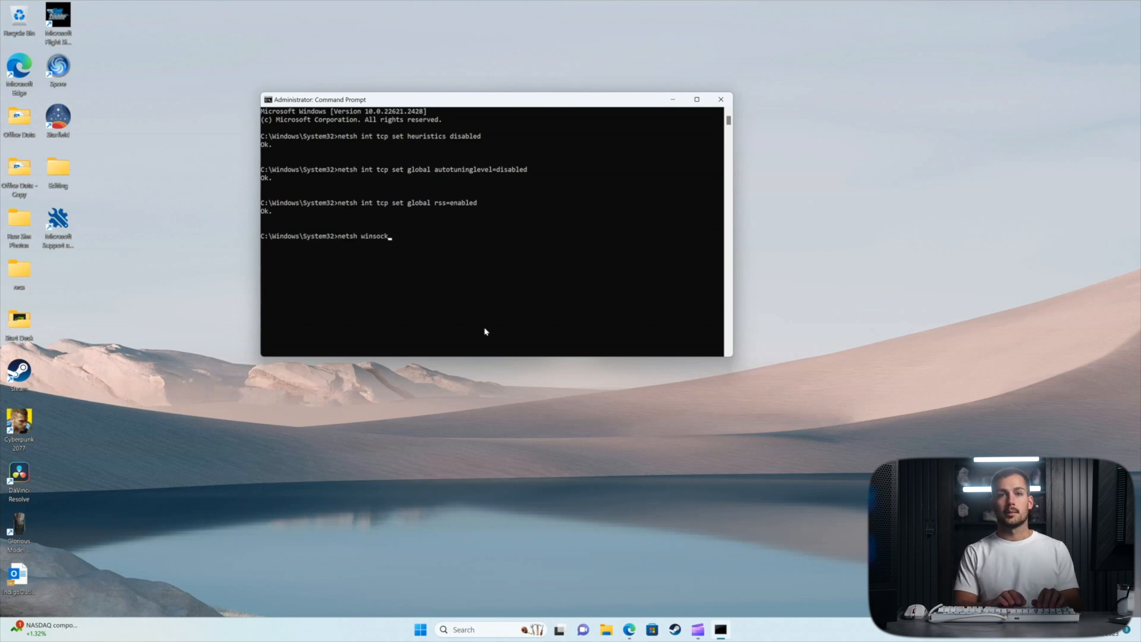
key("Return")
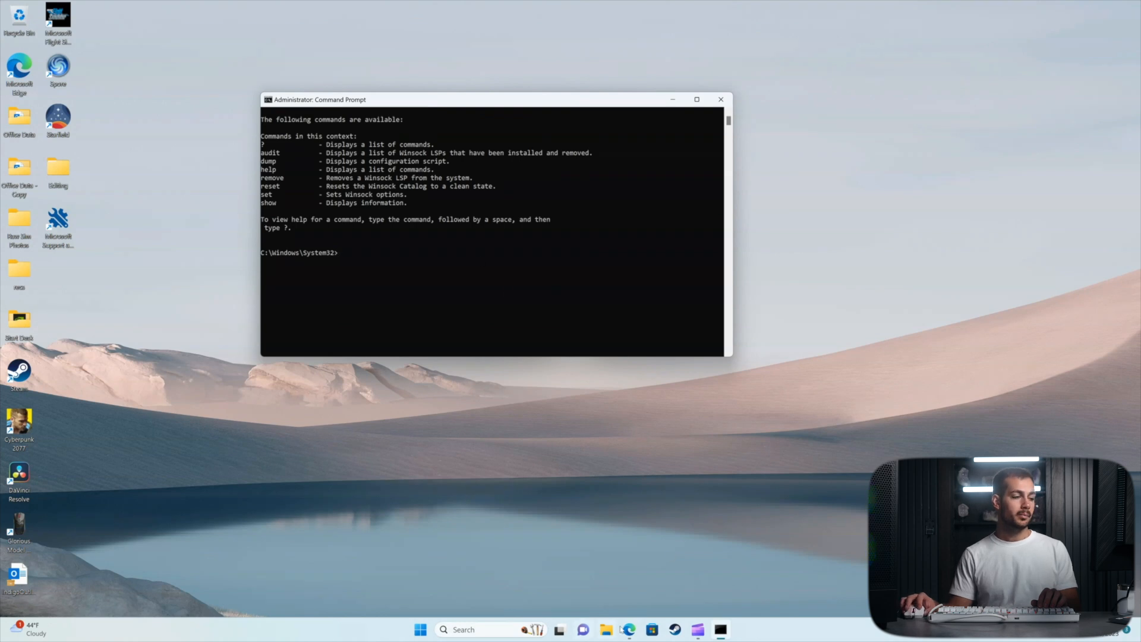
type("netsh int ip reset")
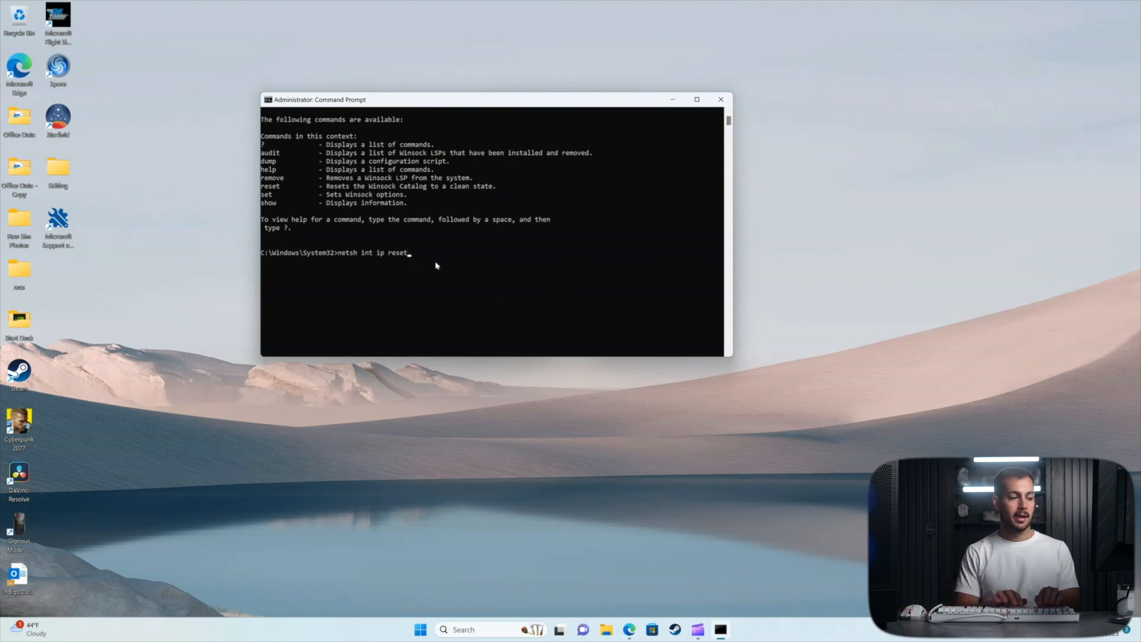
key("Return")
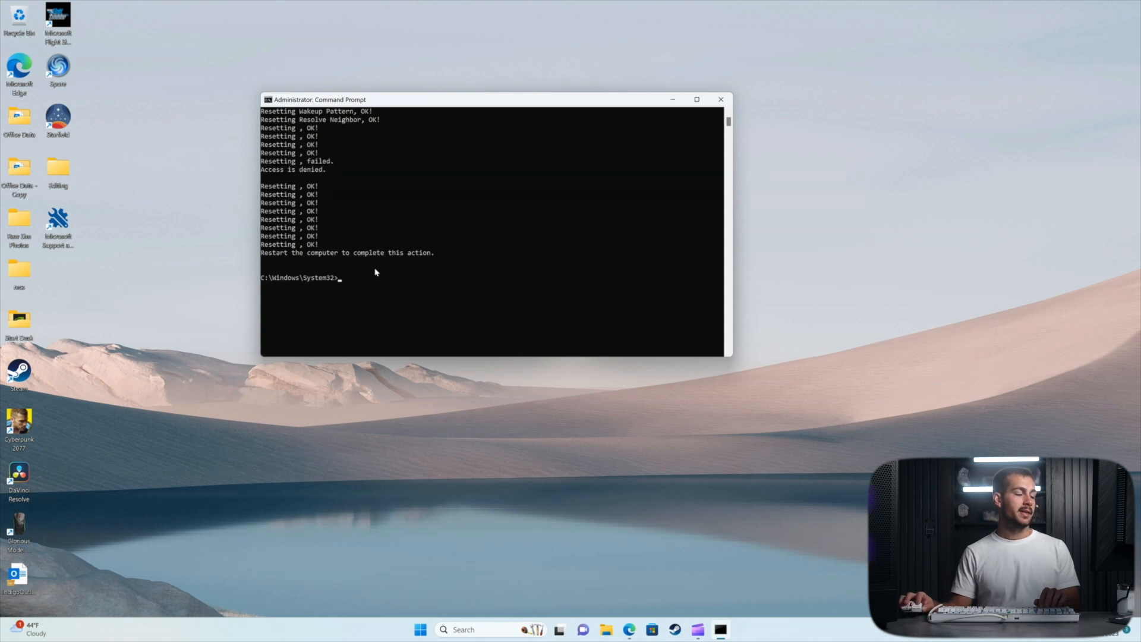
mouse_move(376, 265)
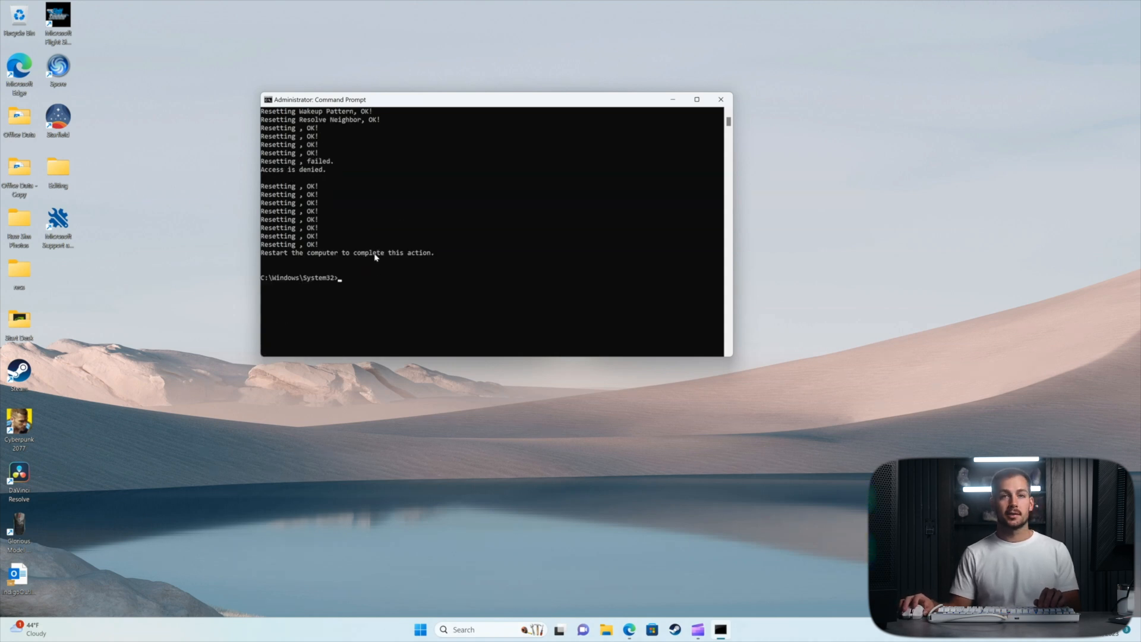
mouse_move(654, 605)
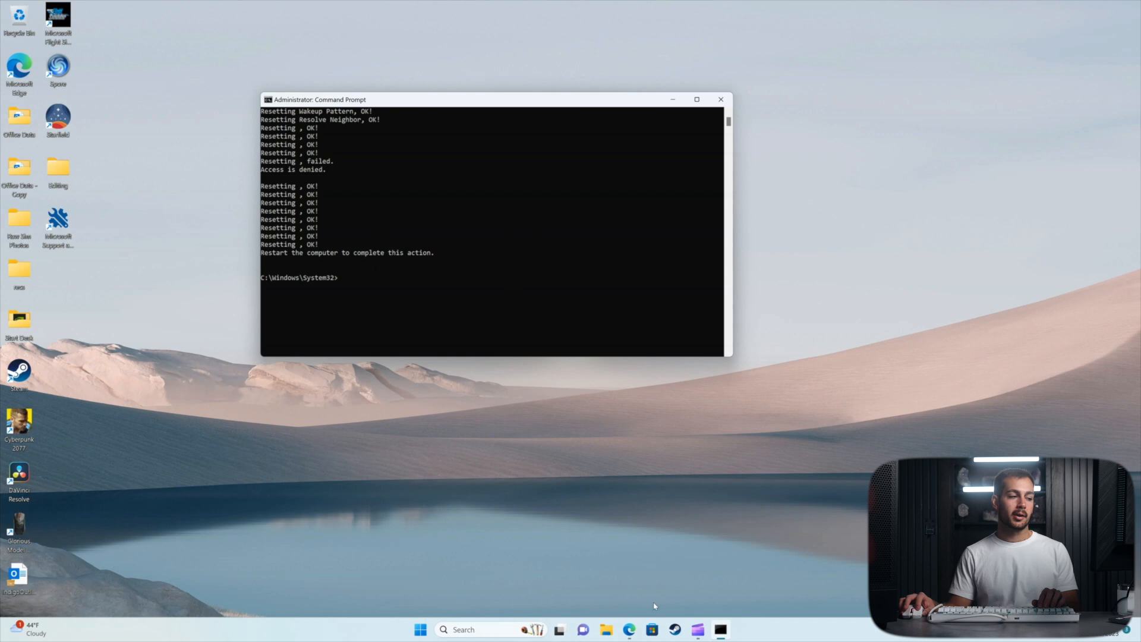
Run ipconfig /release, /renew and /flushdns, then close Command Prompt.
type("ipconfig /release")
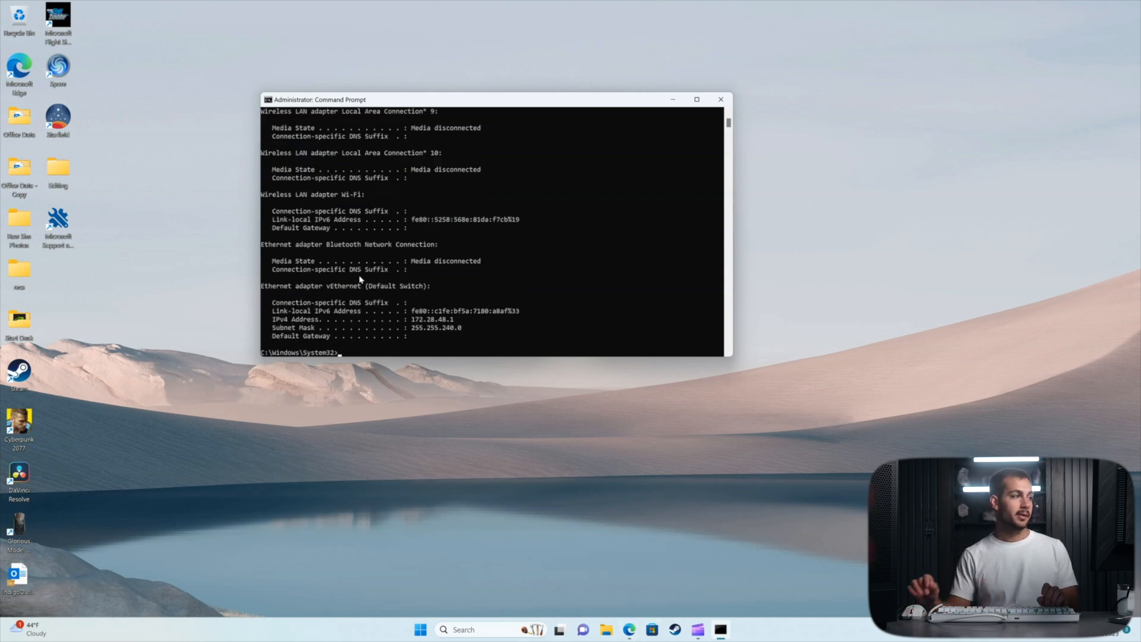
type("ipconfig /renew")
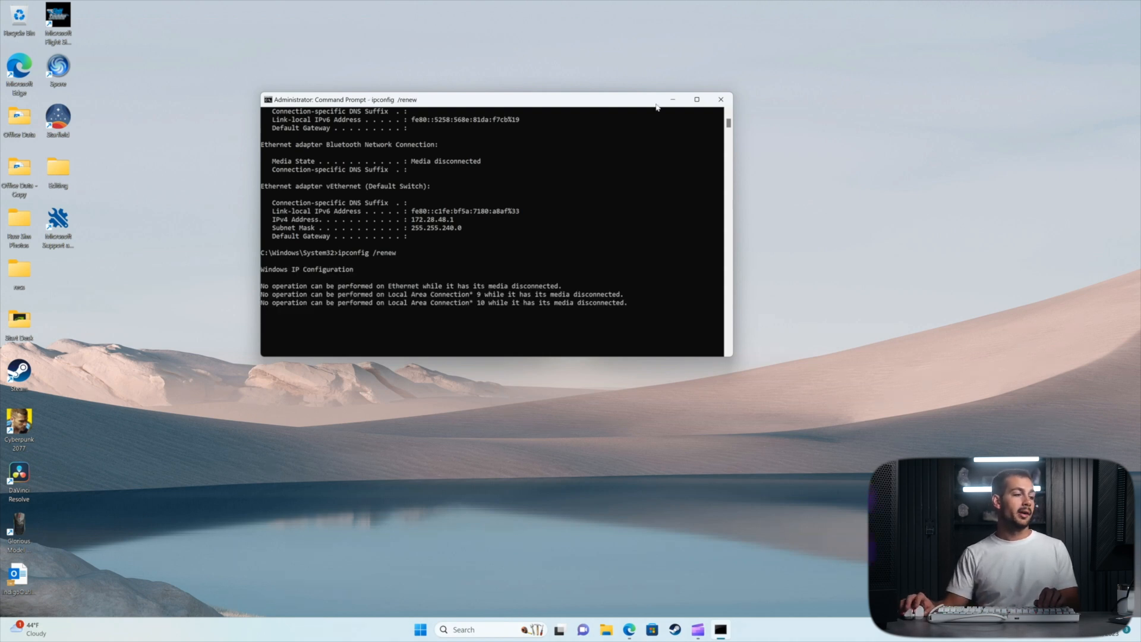
key("Return")
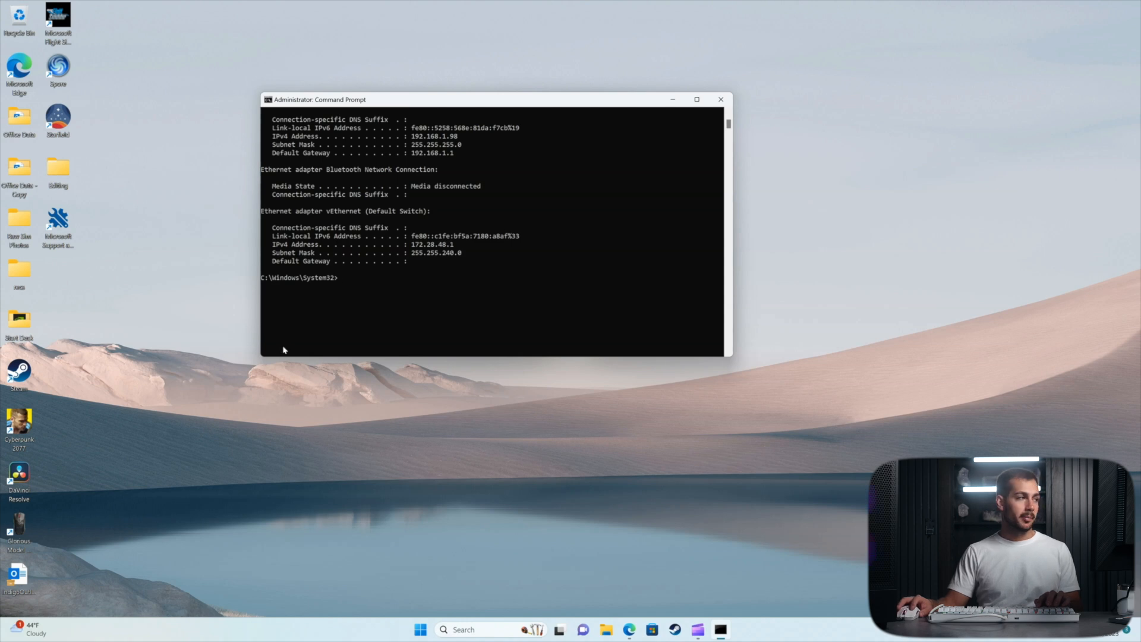
type("ipconfig /flushdns")
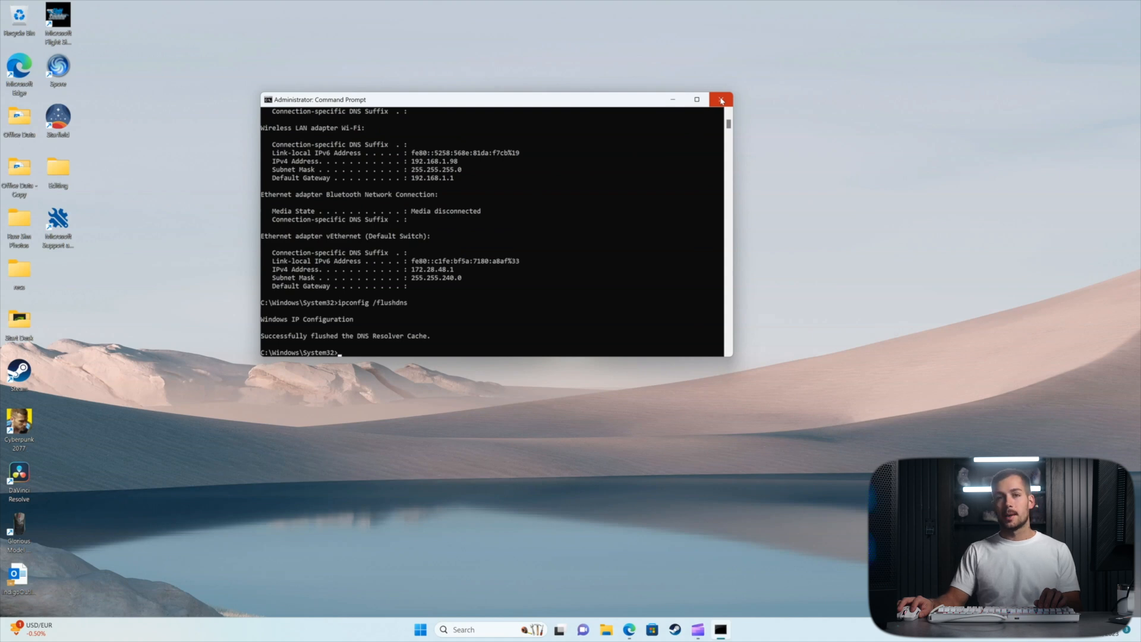
left_click(720, 100)
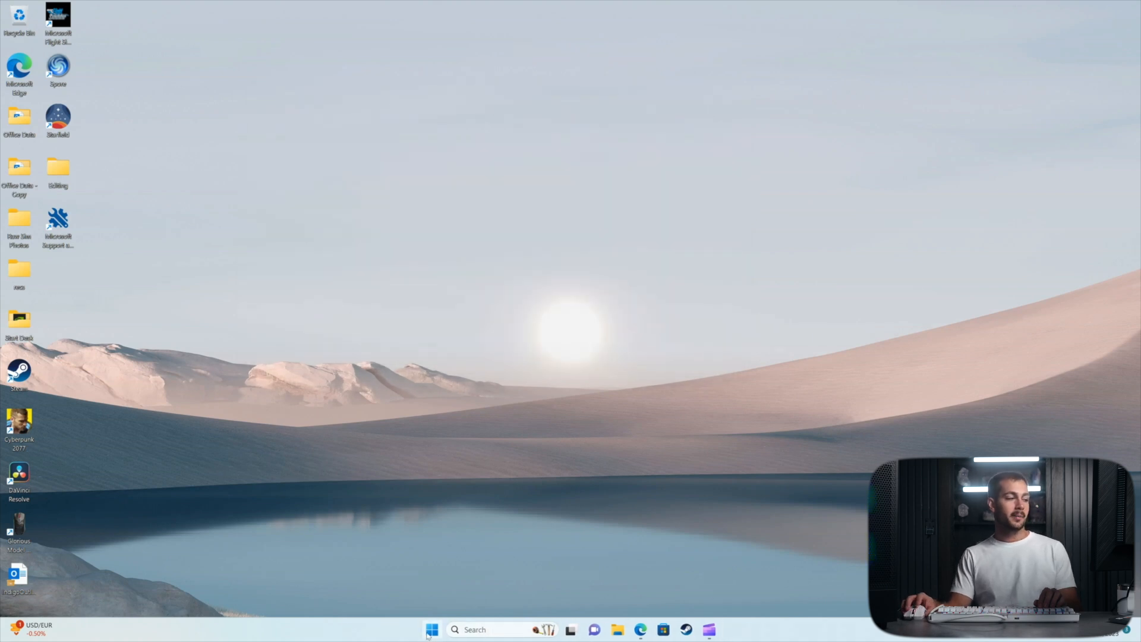